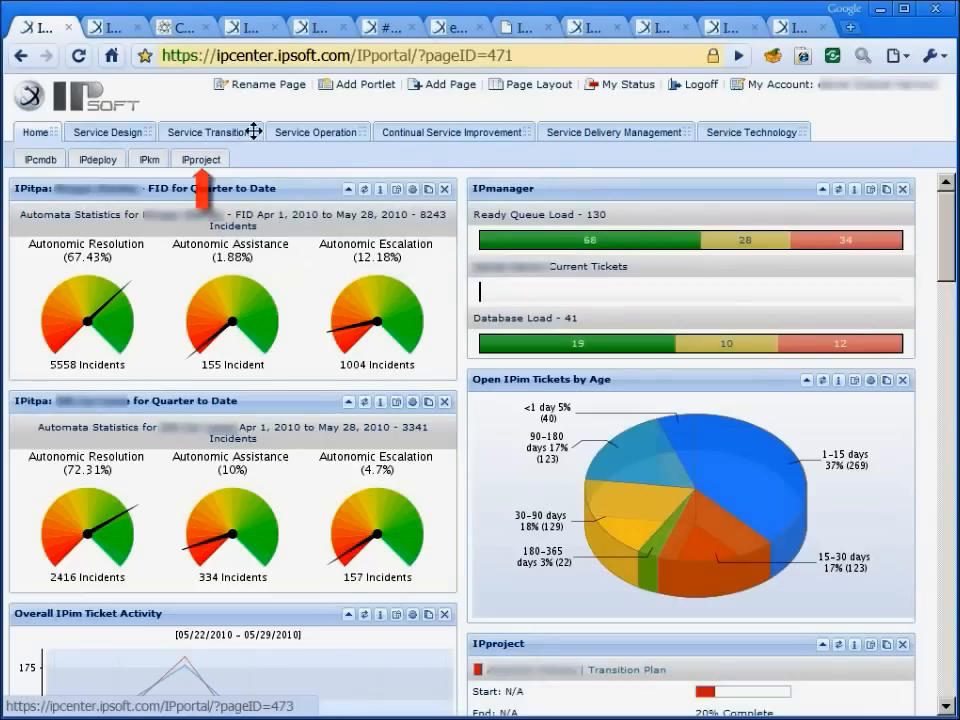
- Show the Service Operation tools: IPcal, IPcc, IPcm, IPpm, IPradar, IPreports, IPscan and NY monitors
click(316, 131)
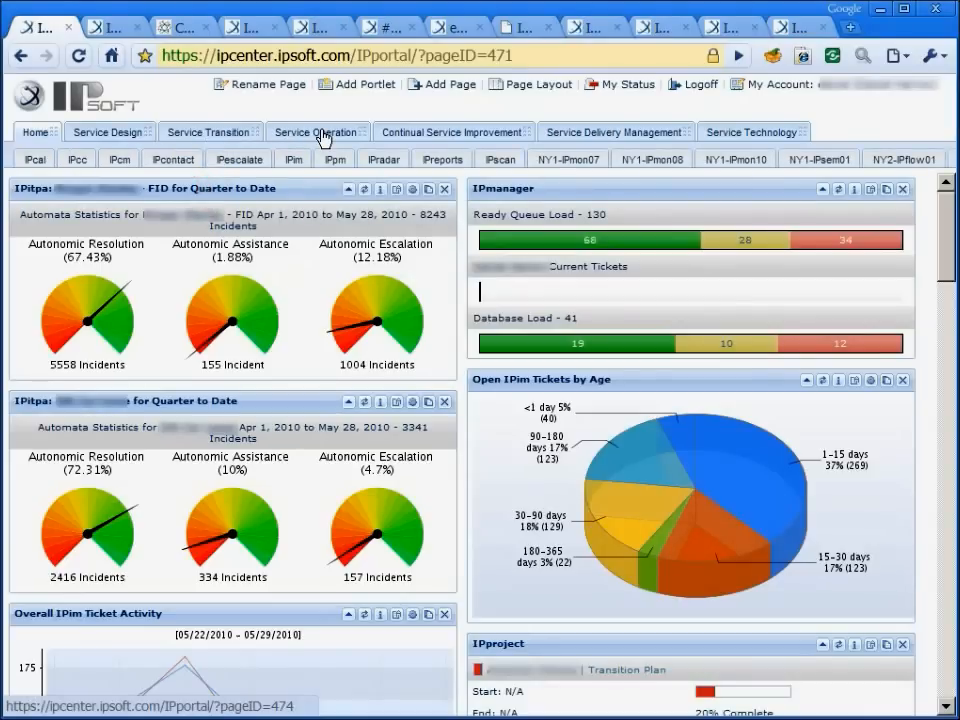
mouse_move(318, 131)
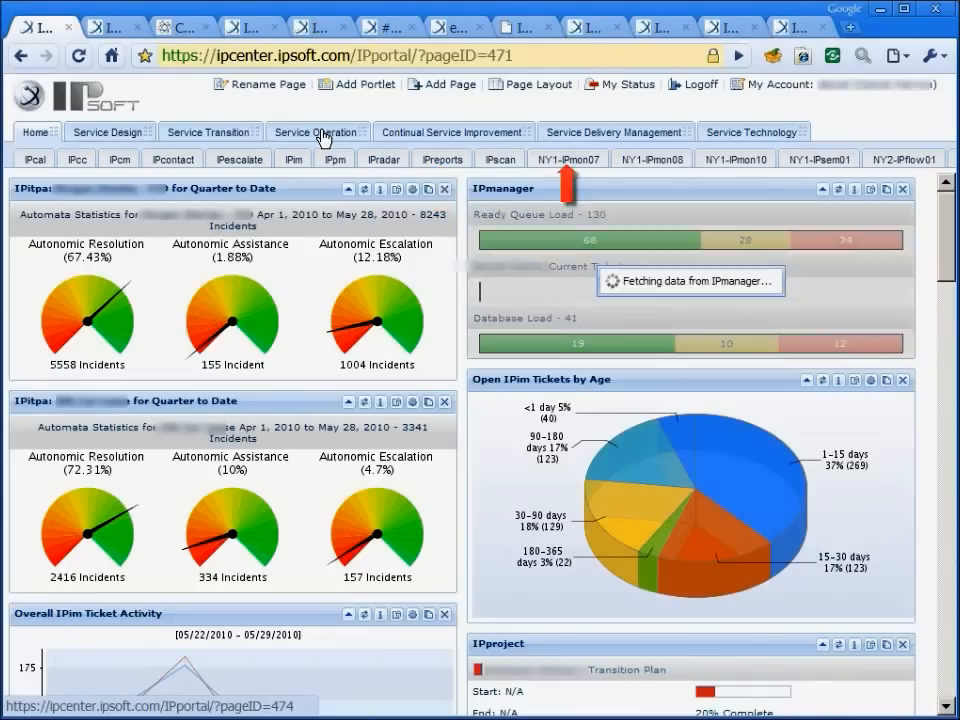
- Show the Continual Service Improvement tools, IP6sigma and IPitpa month-to-date pages
click(453, 131)
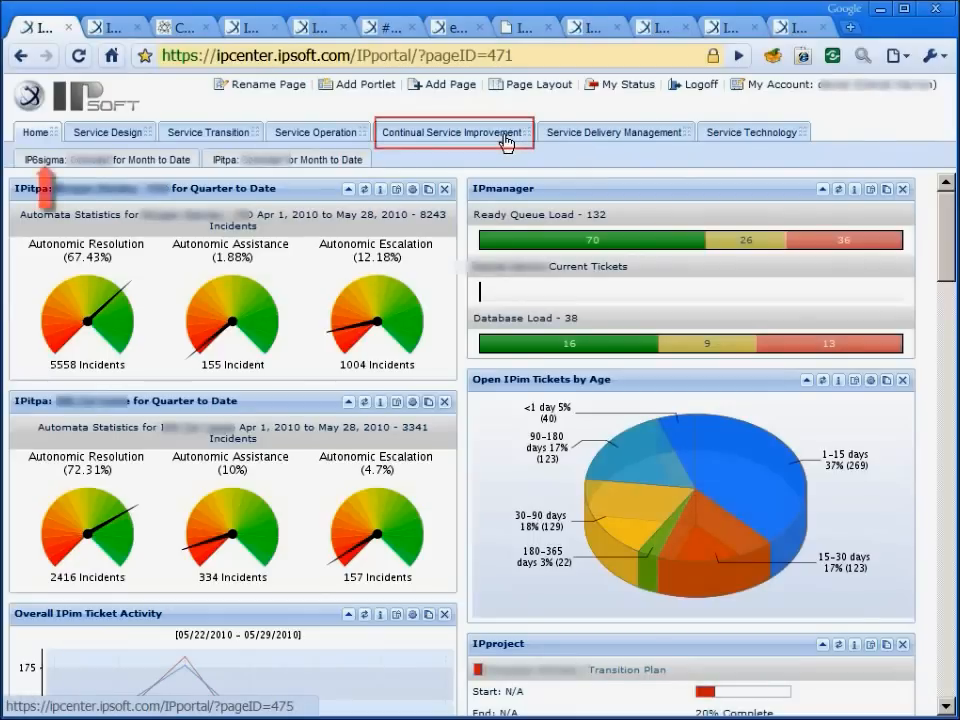
mouse_move(454, 131)
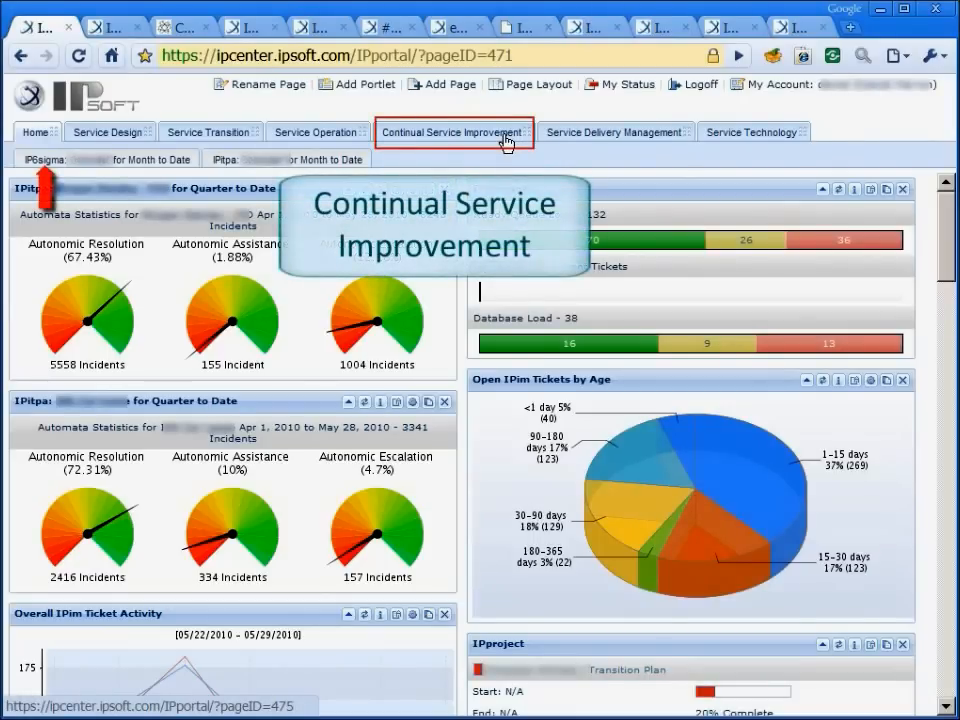